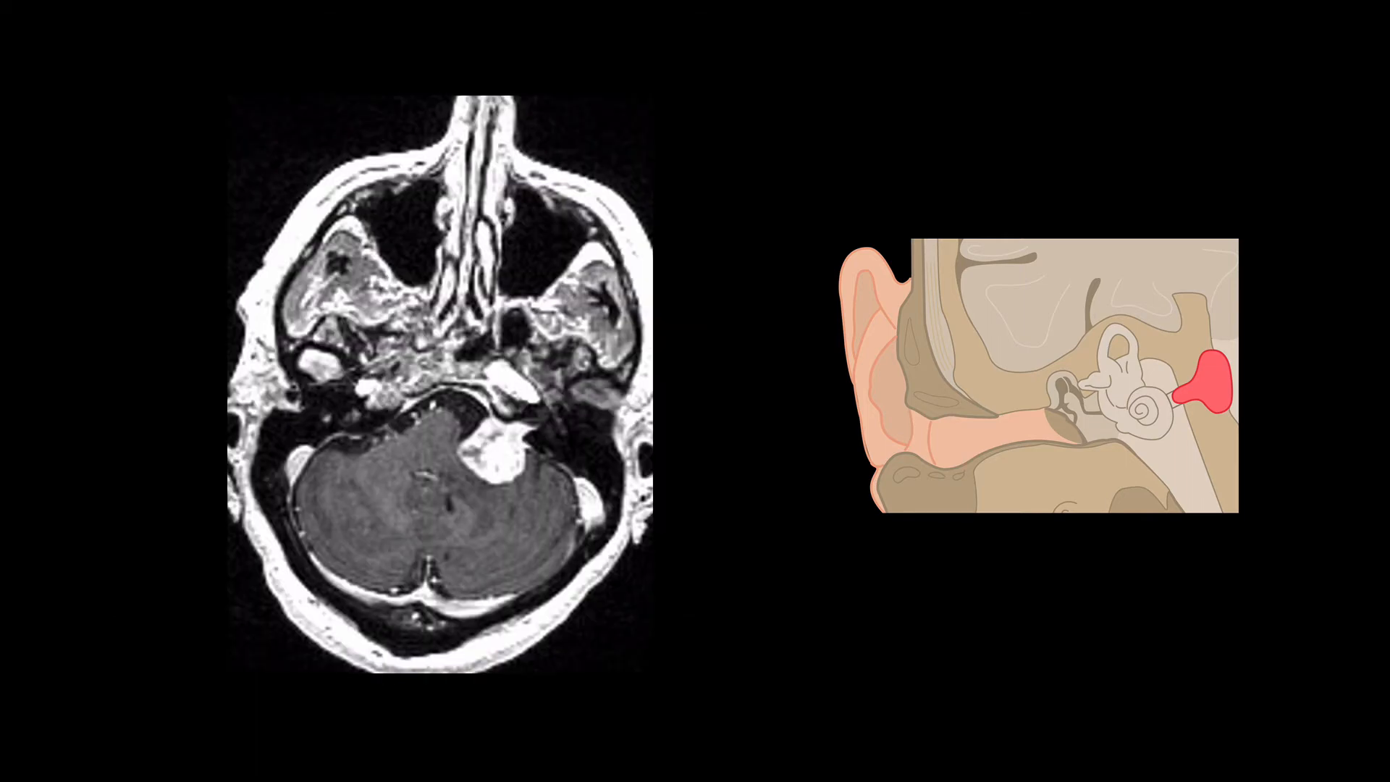
Draw a blue highlight circle around the enhancing cerebellopontine angle mass on the axial MR image.
left_click(492, 450)
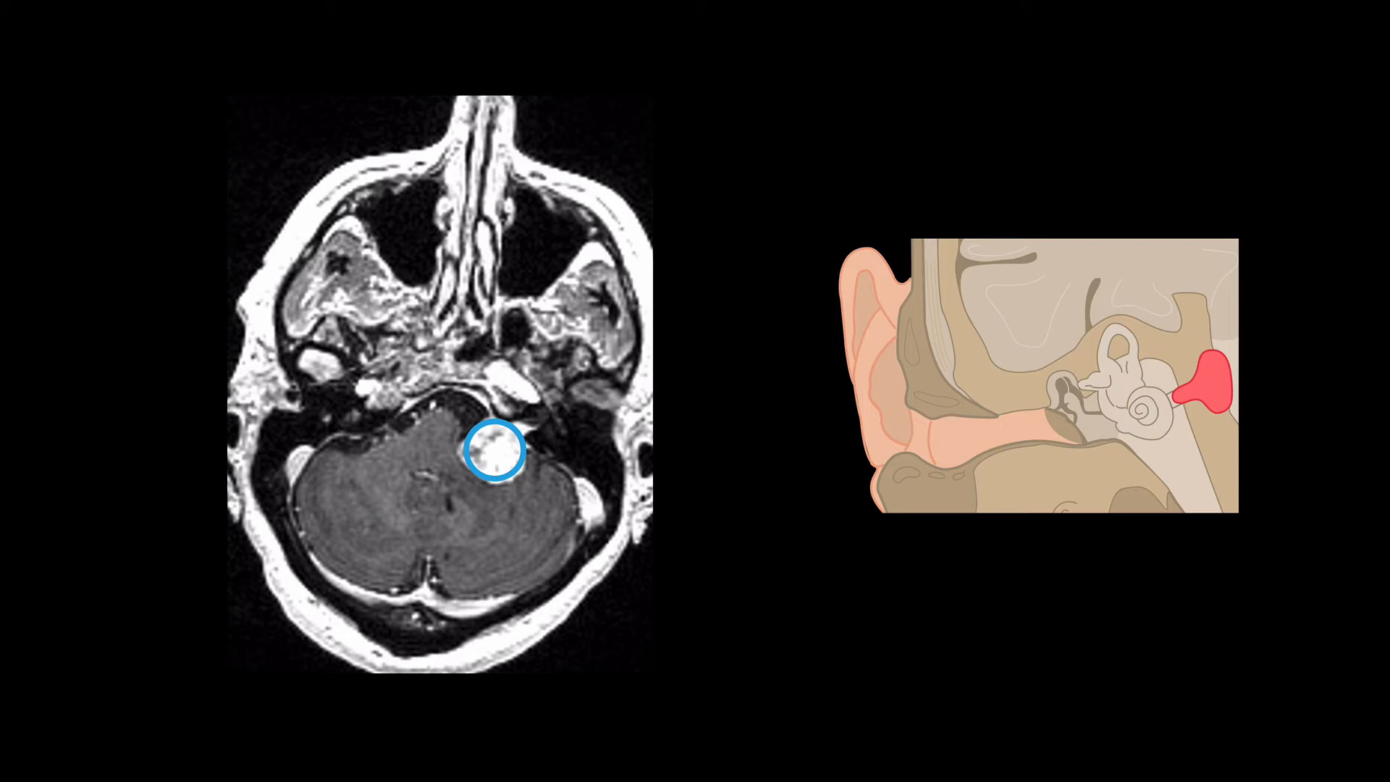
left_click_drag(630, 502, 550, 445)
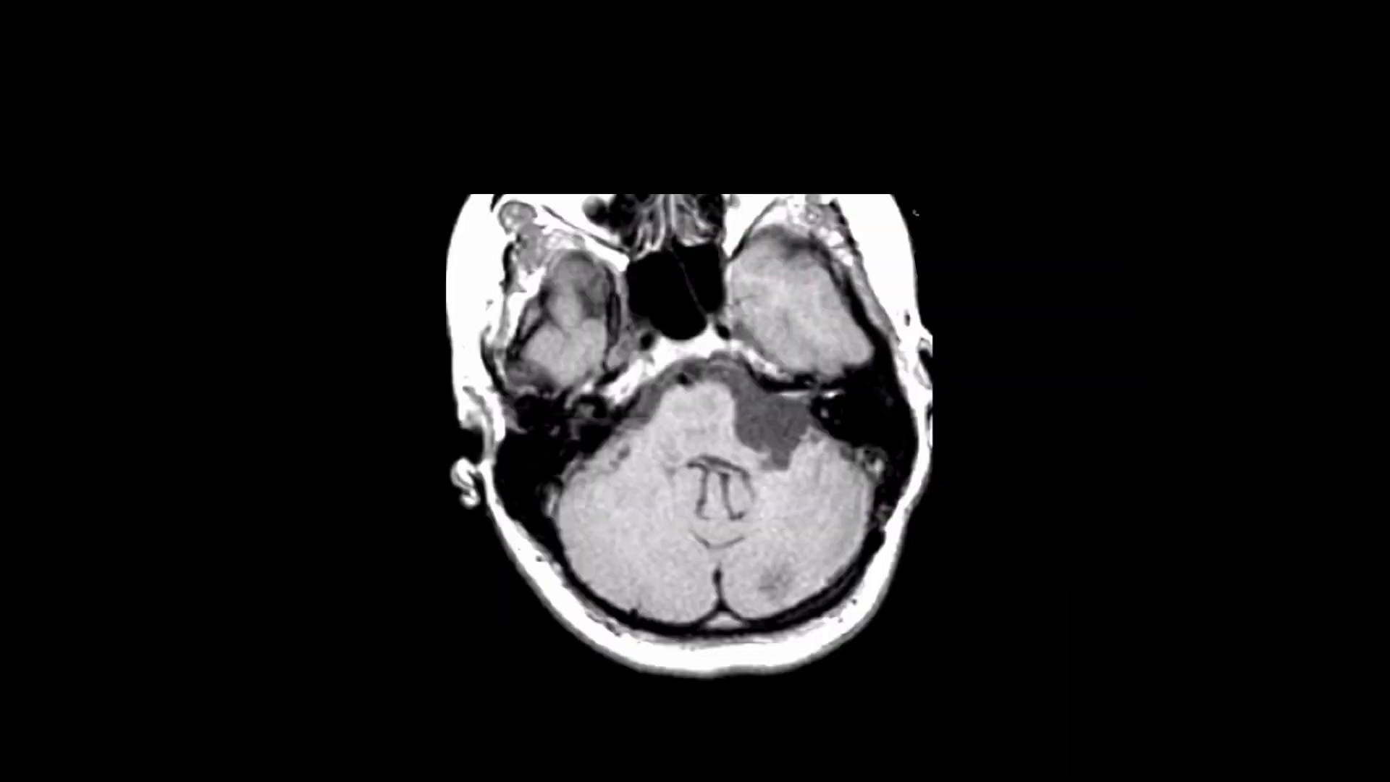
Show the diffusion-weighted axial slide and point a blue arrow at the dark cerebellopontine angle lesion.
left_click_drag(808, 559, 785, 475)
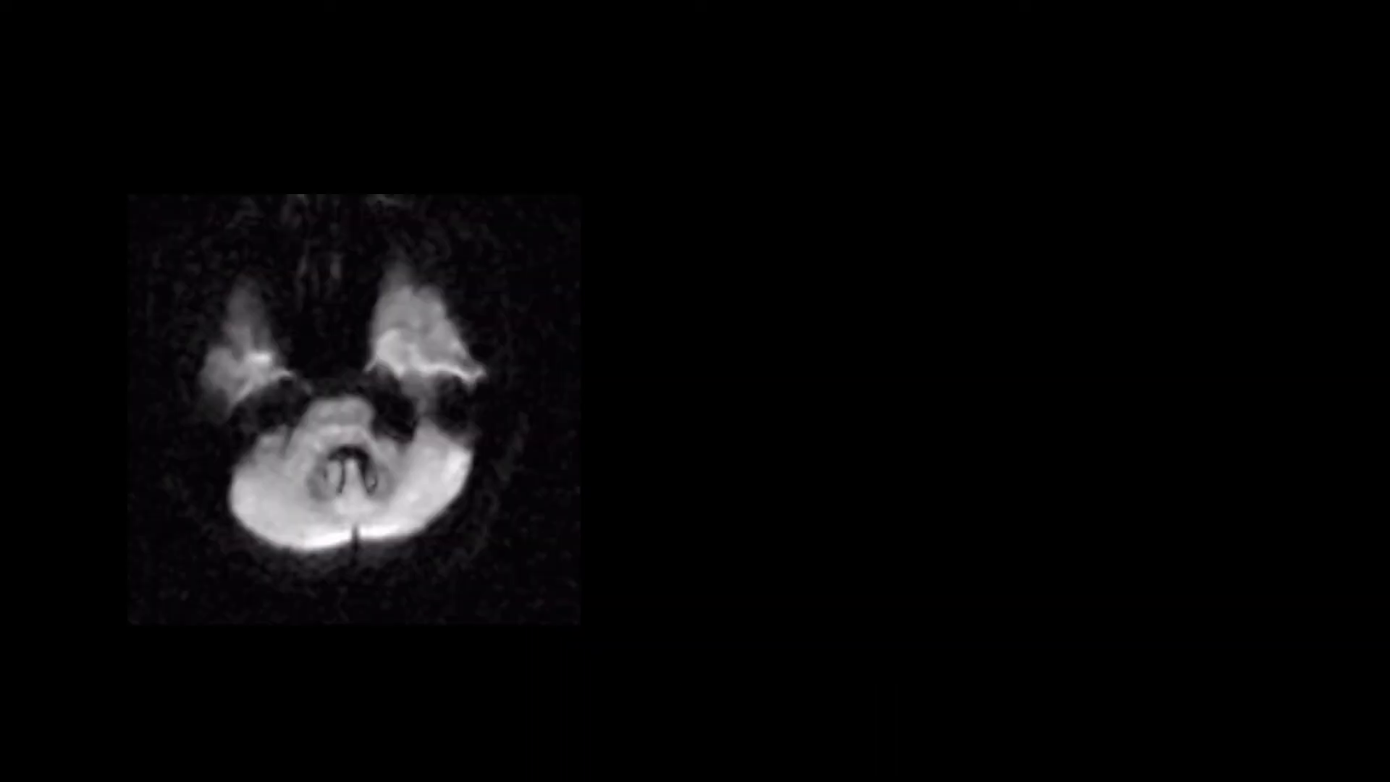
left_click_drag(430, 536, 397, 441)
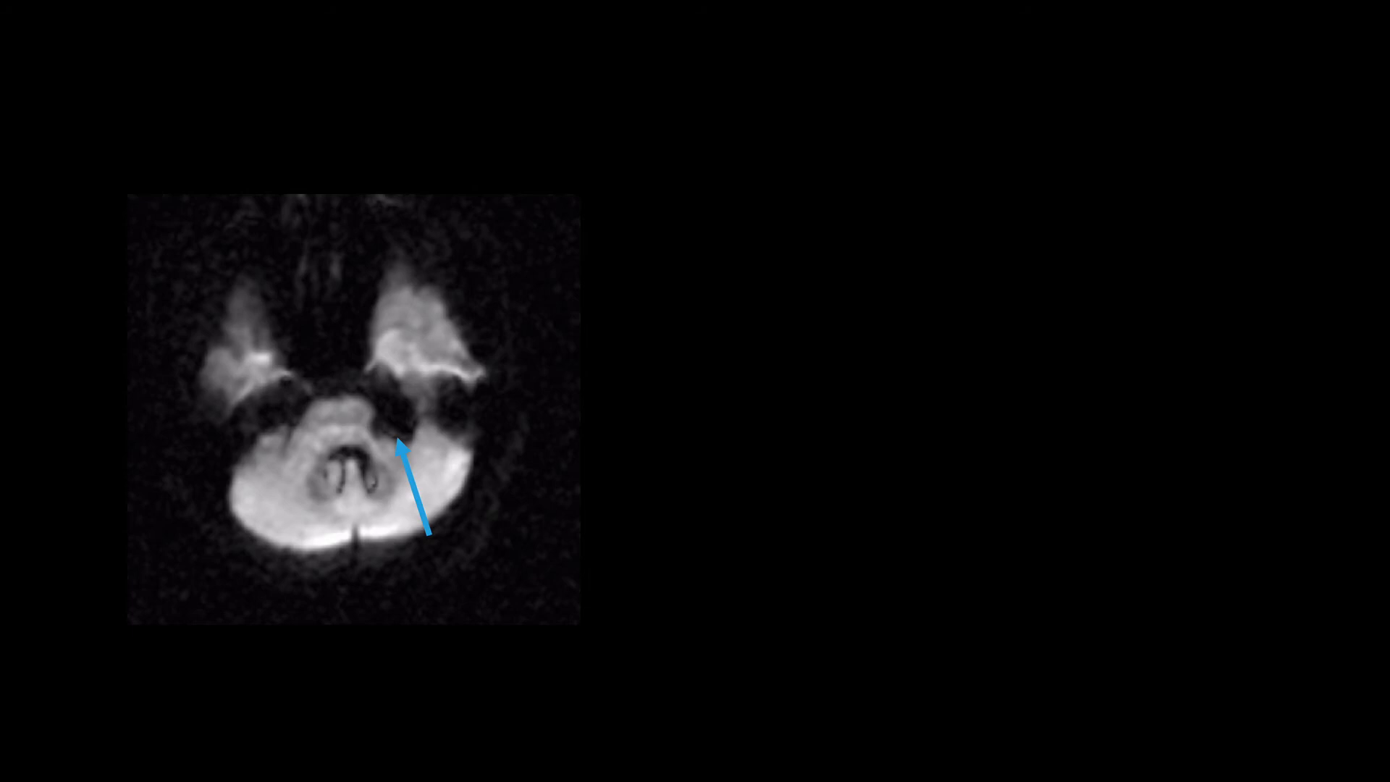